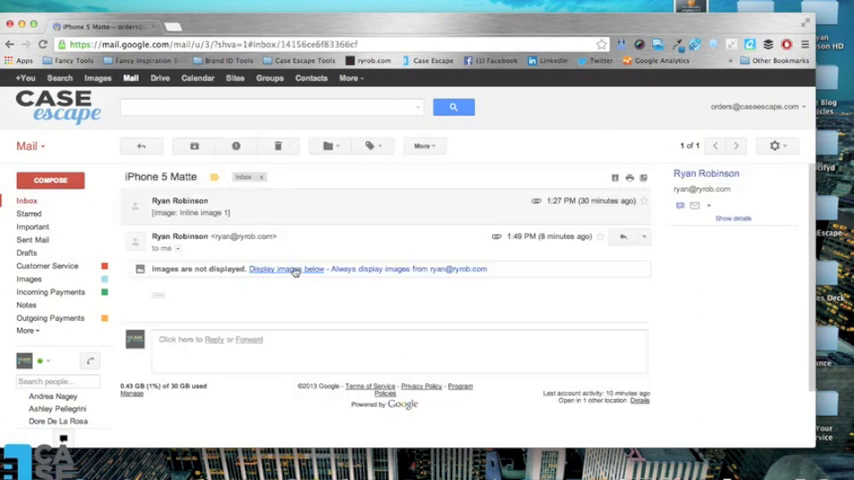
click(284, 268)
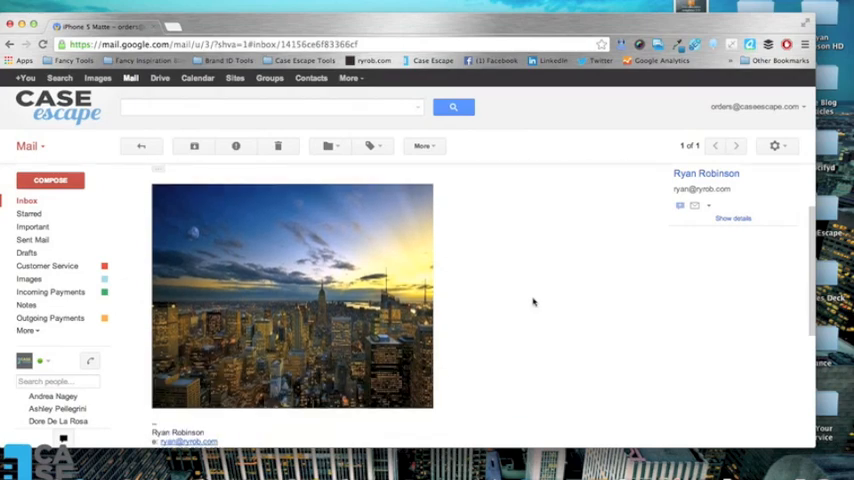
scroll(down, 3)
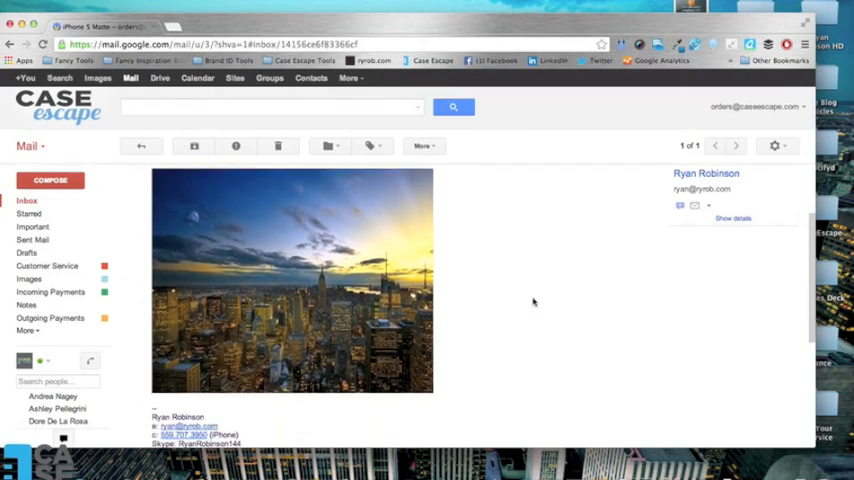
right_click(244, 236)
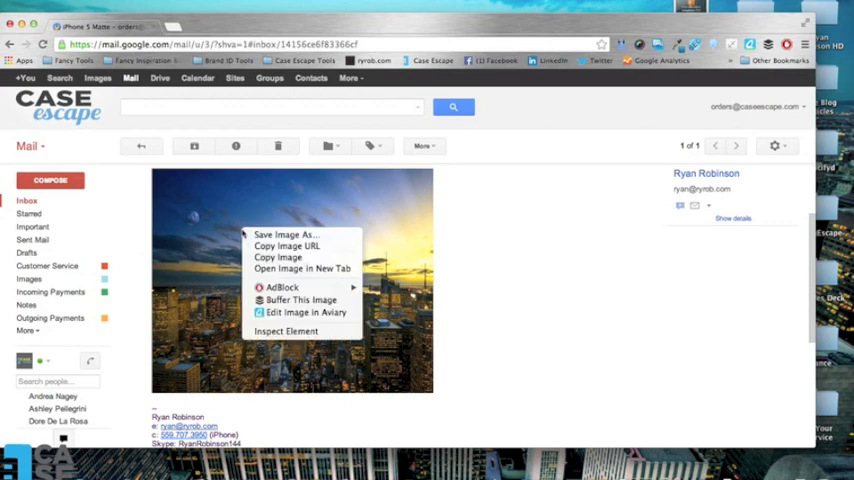
mouse_move(290, 234)
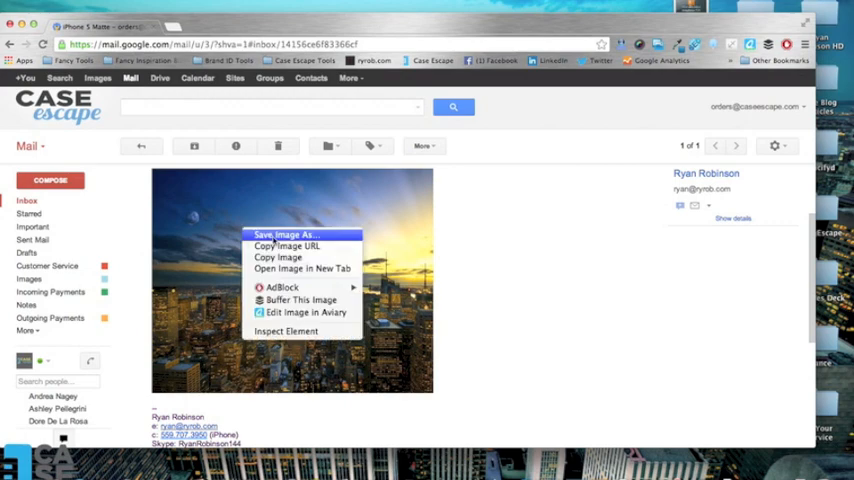
click(286, 234)
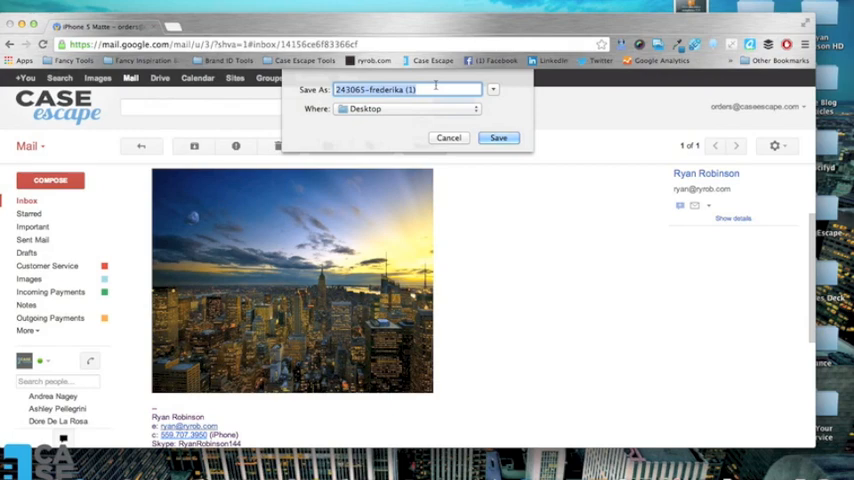
text(Ryan)
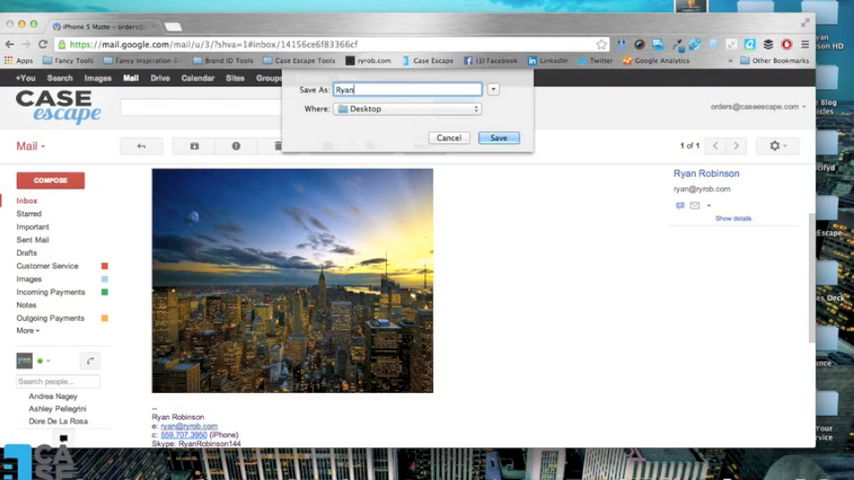
text(Robinson,)
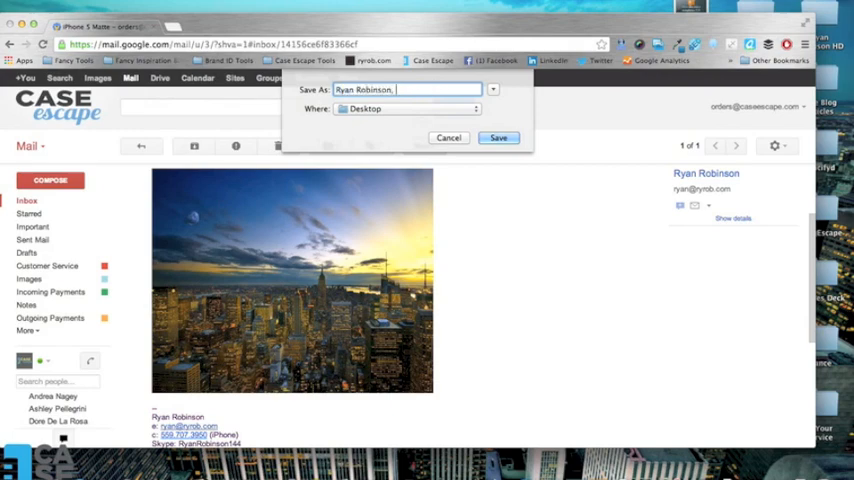
text(iPhone 5, Matte)
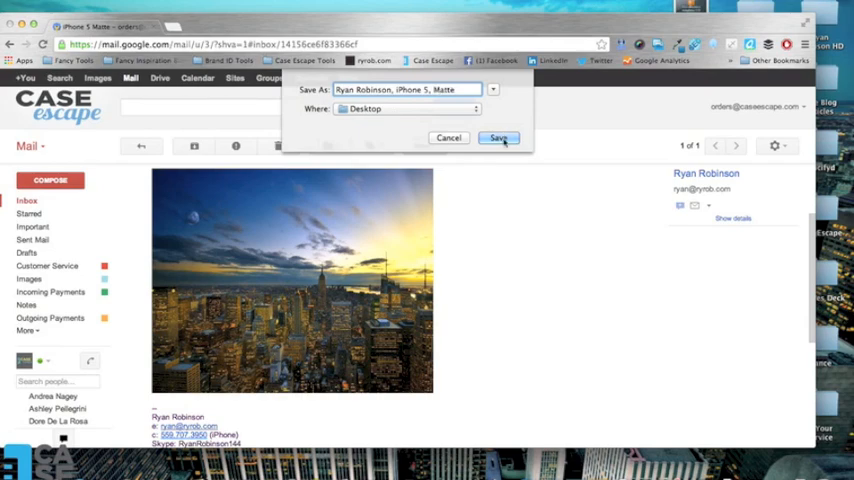
click(498, 136)
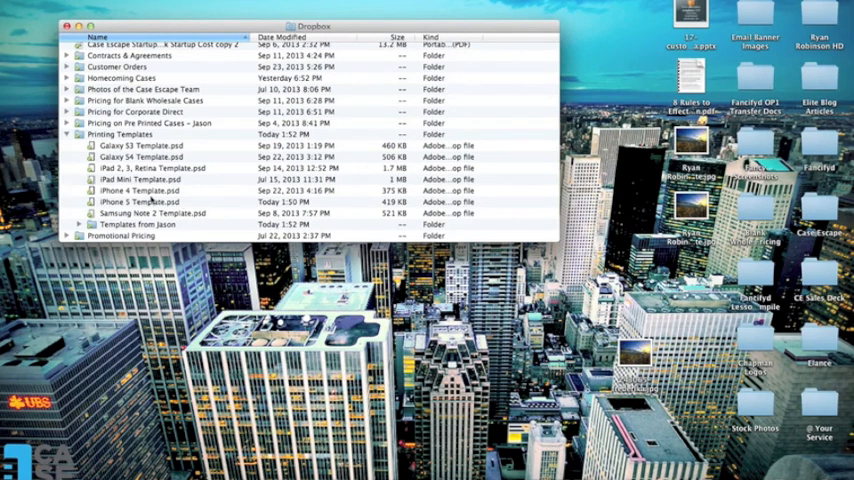
Open iPhone 5 Template.psd from the Printing Templates folder in Photoshop.
click(140, 202)
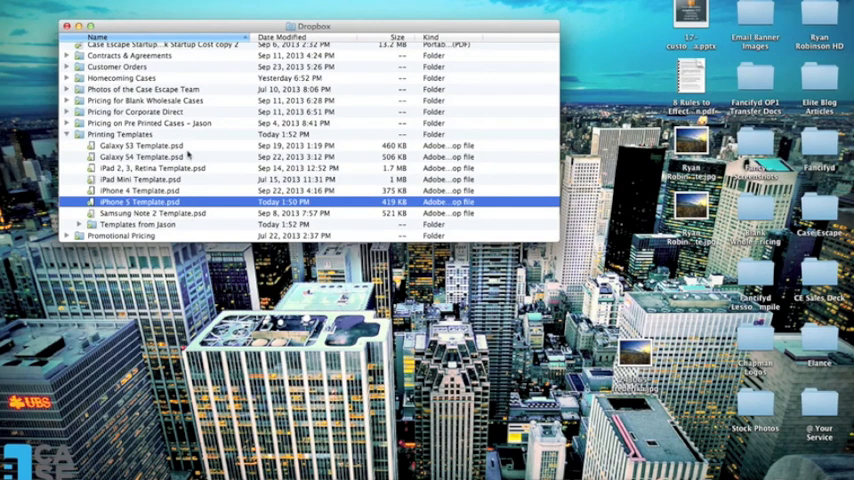
mouse_move(148, 176)
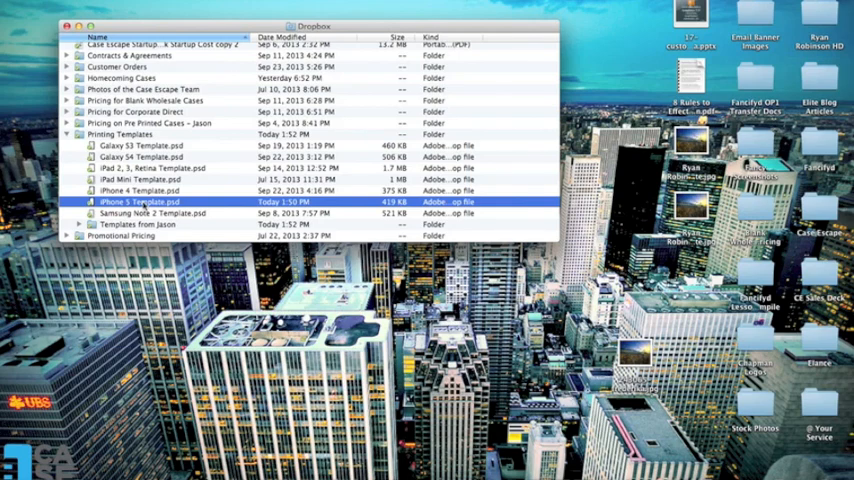
double_click(140, 200)
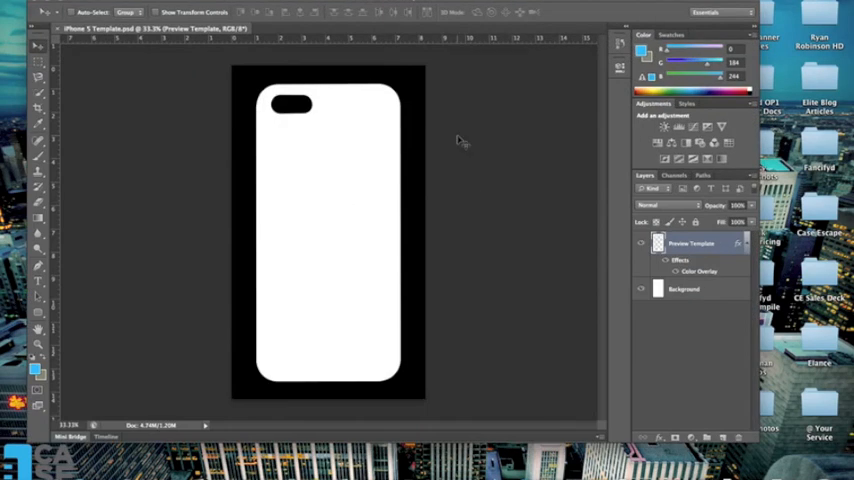
mouse_move(500, 78)
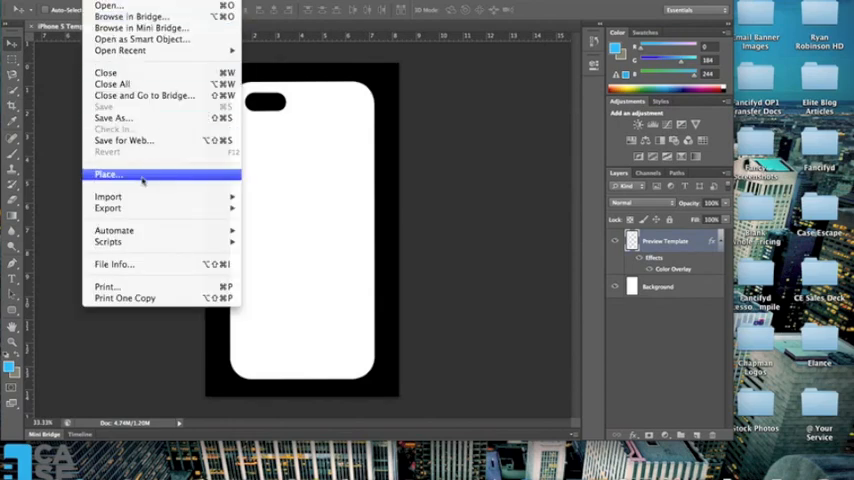
Place the saved Ryan Robinson skyline JPEG from the Desktop into the template.
click(108, 174)
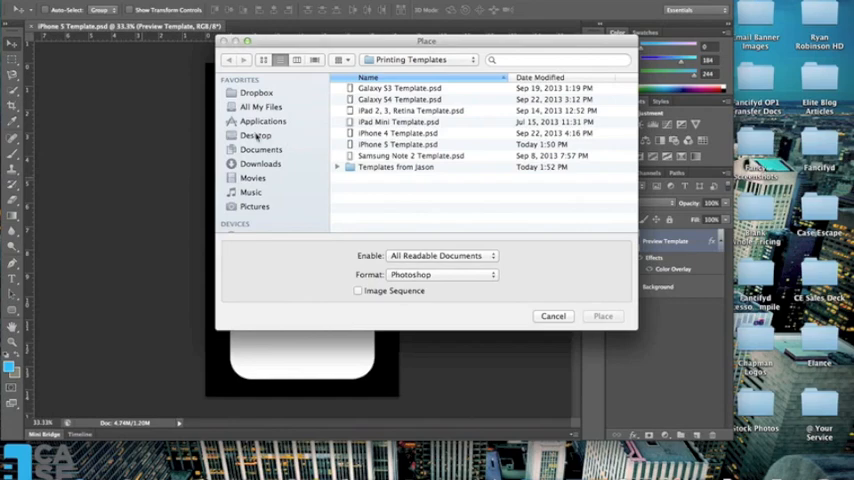
click(256, 136)
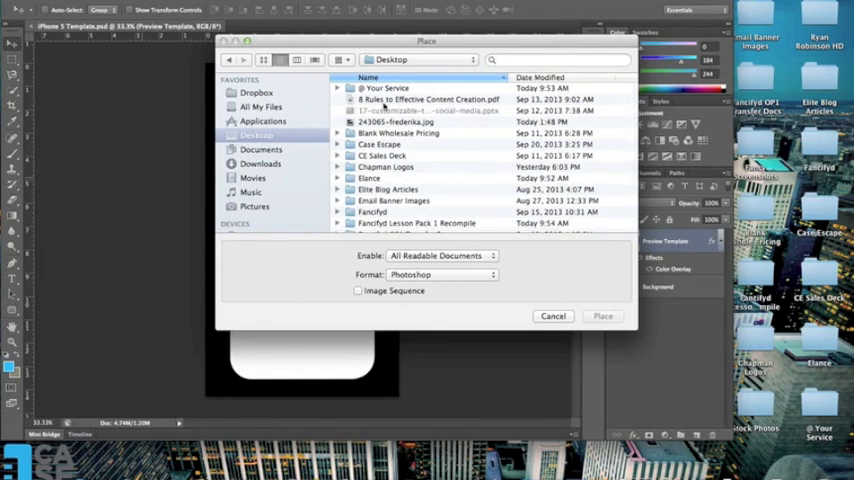
scroll(down, 3)
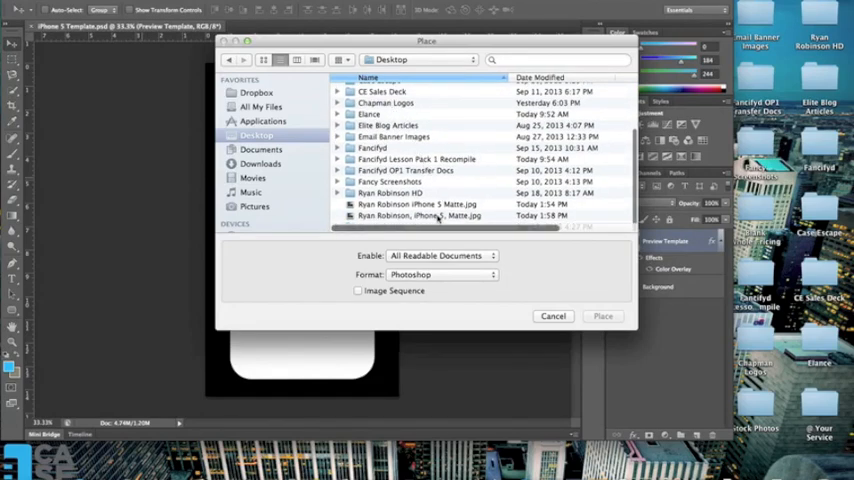
click(420, 216)
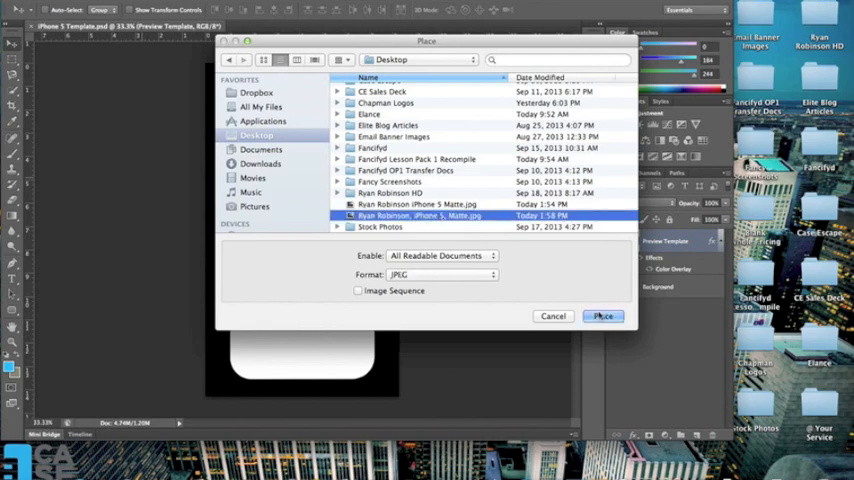
click(602, 316)
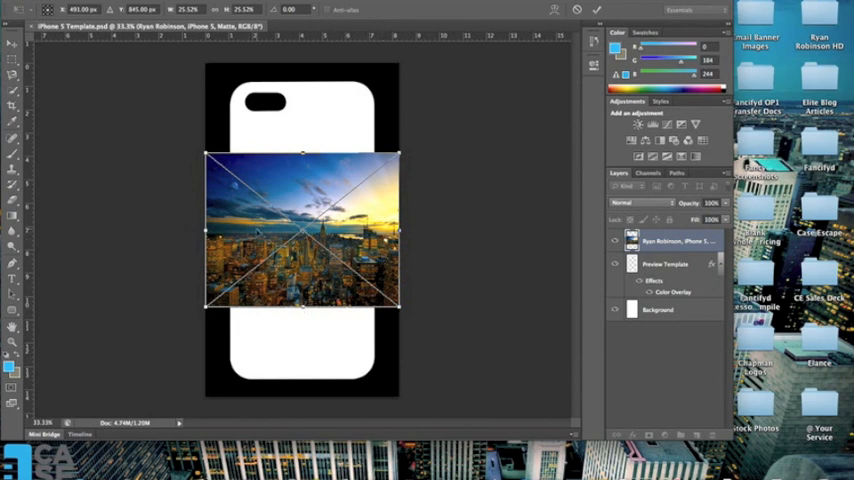
mouse_move(344, 288)
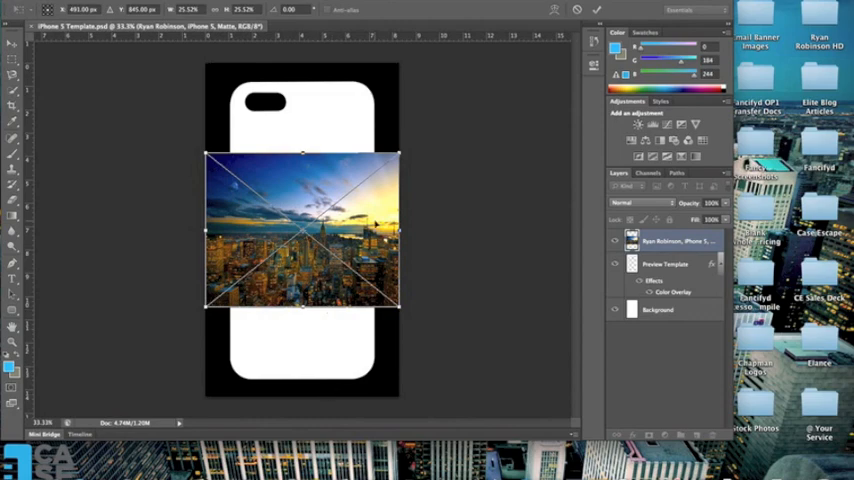
mouse_move(384, 204)
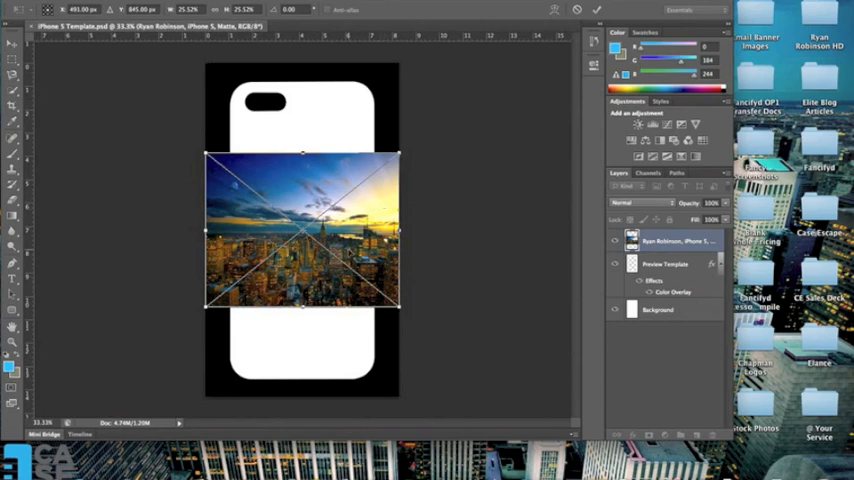
mouse_move(344, 190)
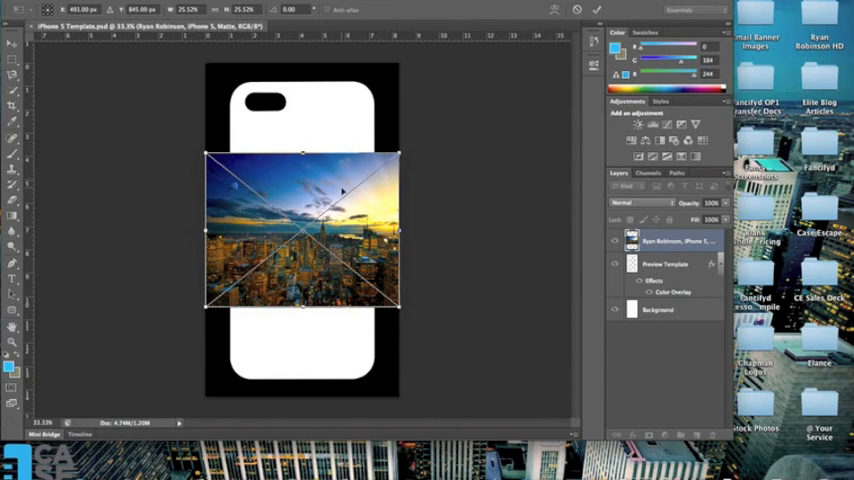
mouse_move(290, 304)
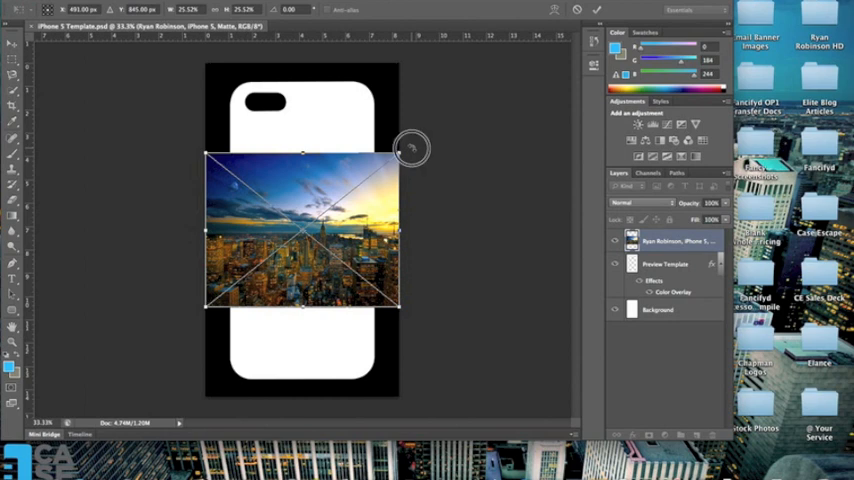
Rotate the skyline photo upright so it runs vertically along the case.
drag(410, 148, 358, 110)
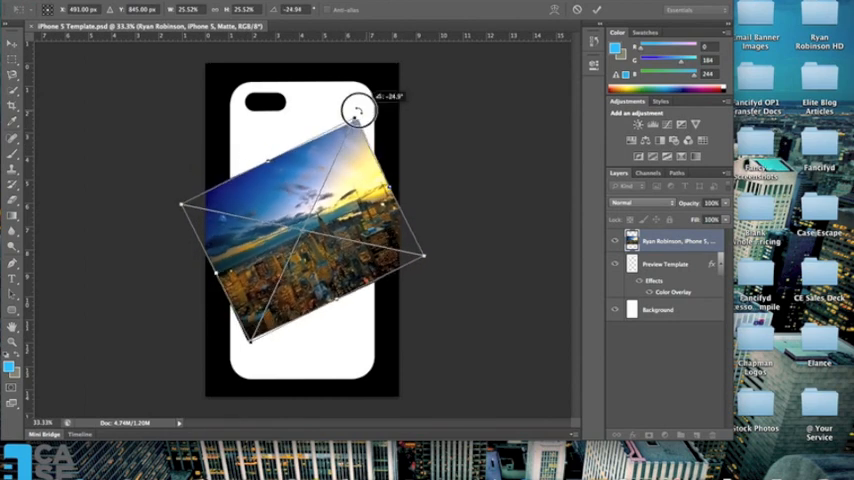
drag(358, 110, 280, 92)
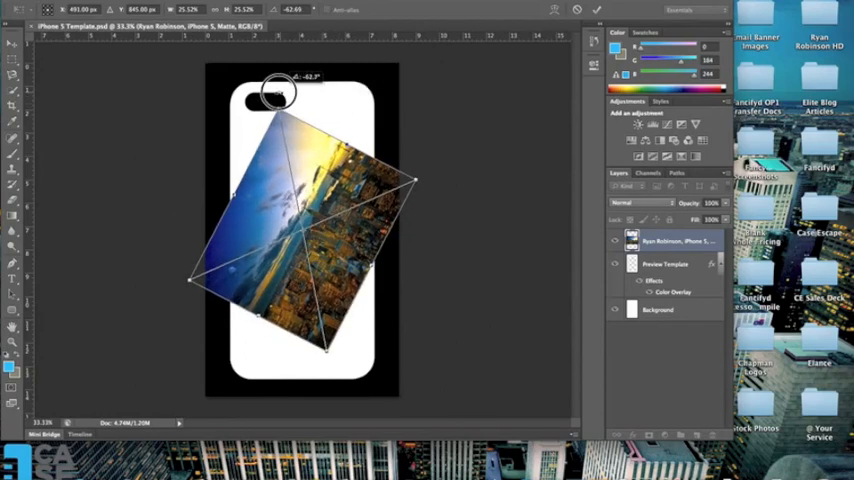
drag(280, 92, 218, 98)
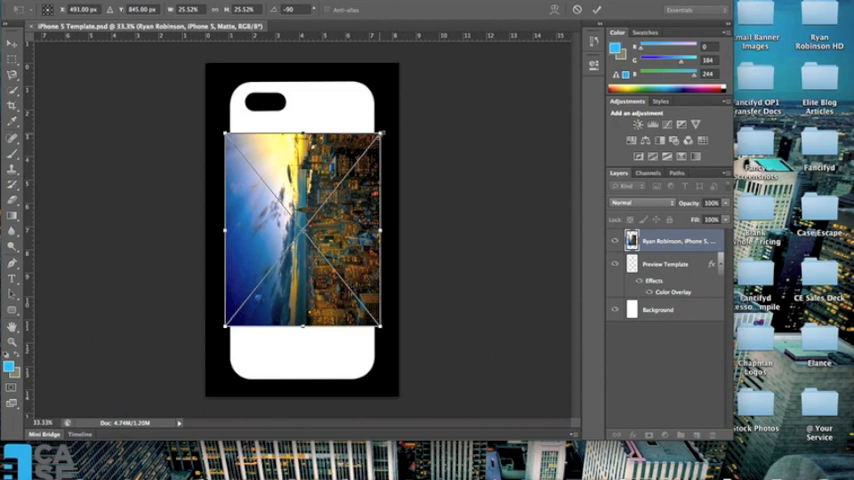
Enlarge the photo until it covers the whole iPhone 5 case template.
drag(384, 132, 388, 128)
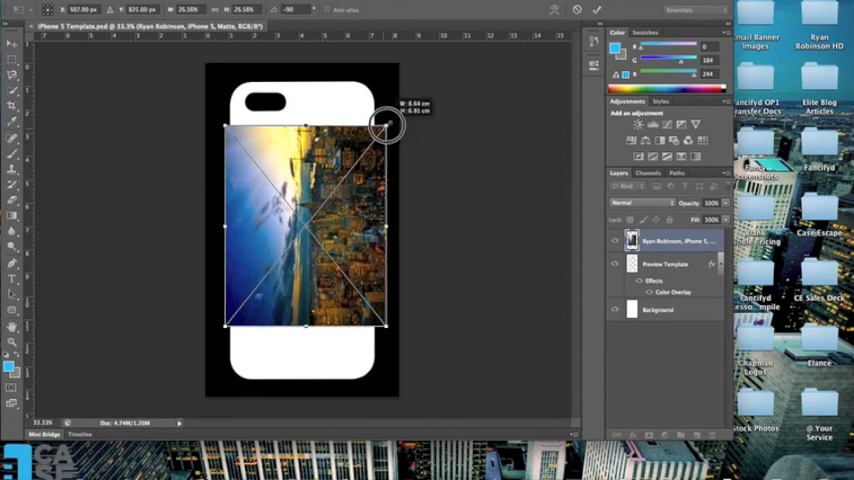
drag(388, 126, 418, 68)
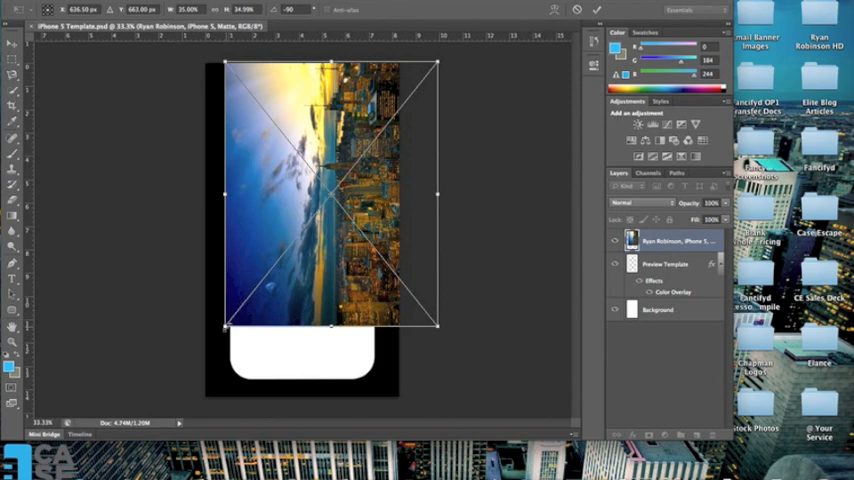
drag(228, 324, 224, 338)
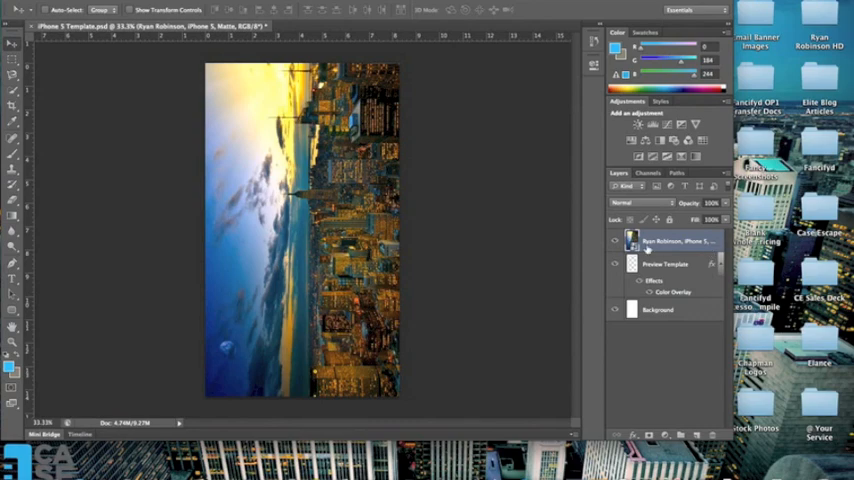
mouse_move(684, 250)
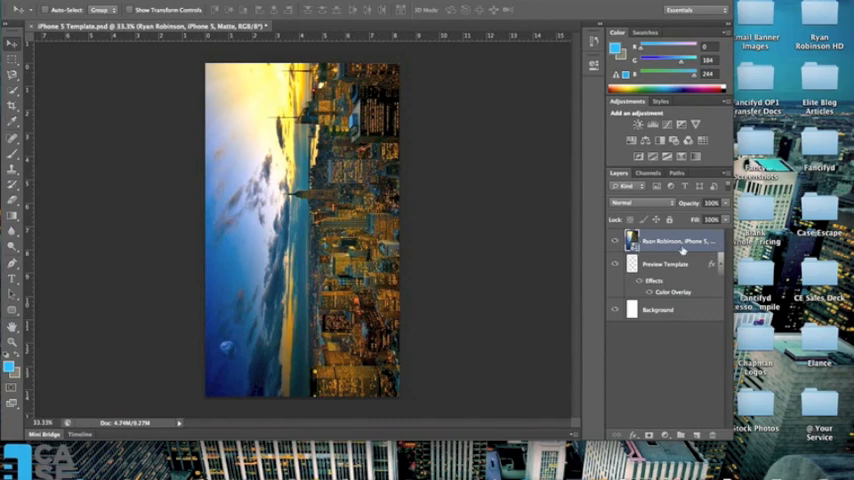
Move the photo layer beneath the Preview Template layer so it shows through the case shape.
click(660, 308)
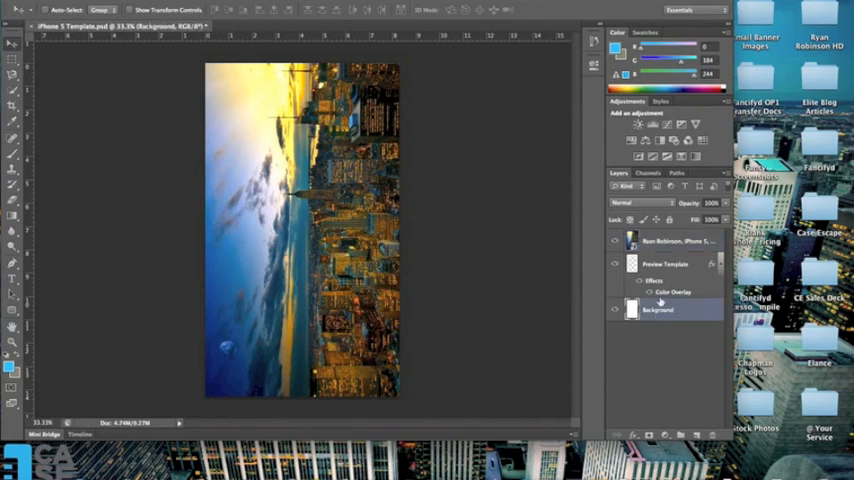
click(664, 264)
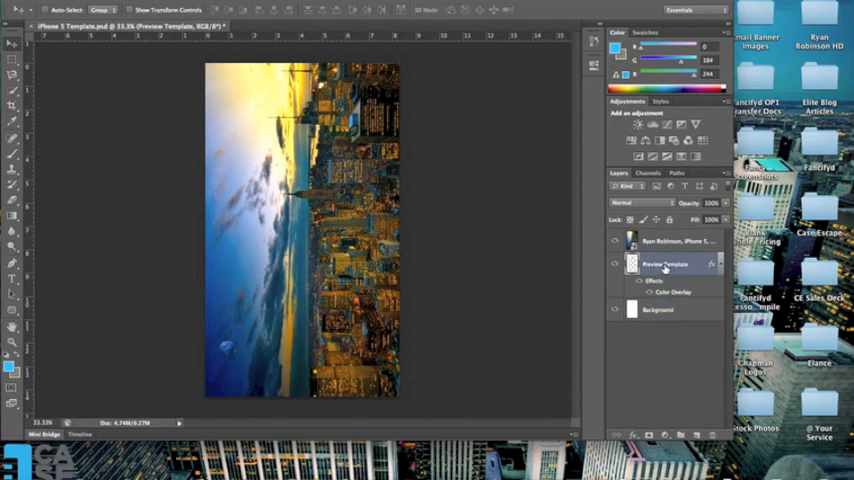
click(670, 240)
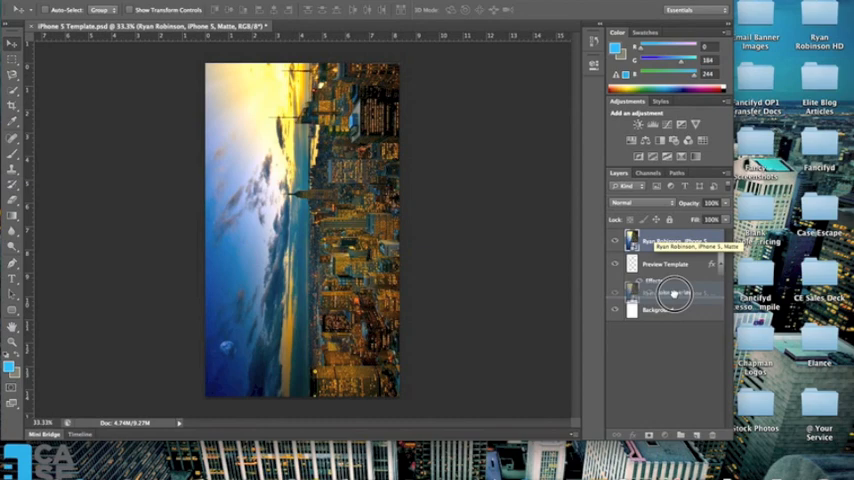
click(616, 240)
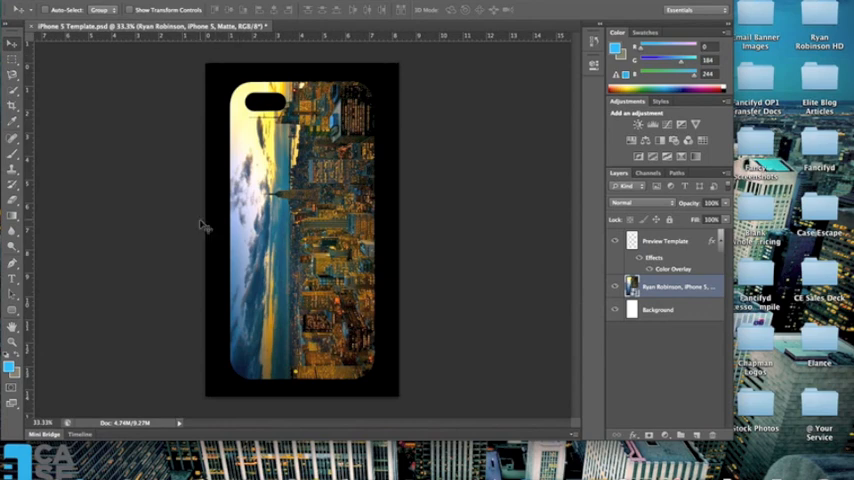
mouse_move(420, 194)
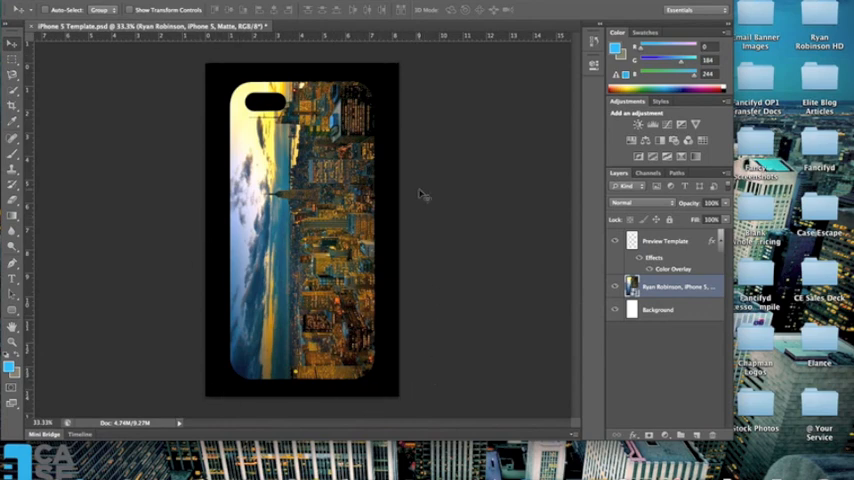
mouse_move(188, 210)
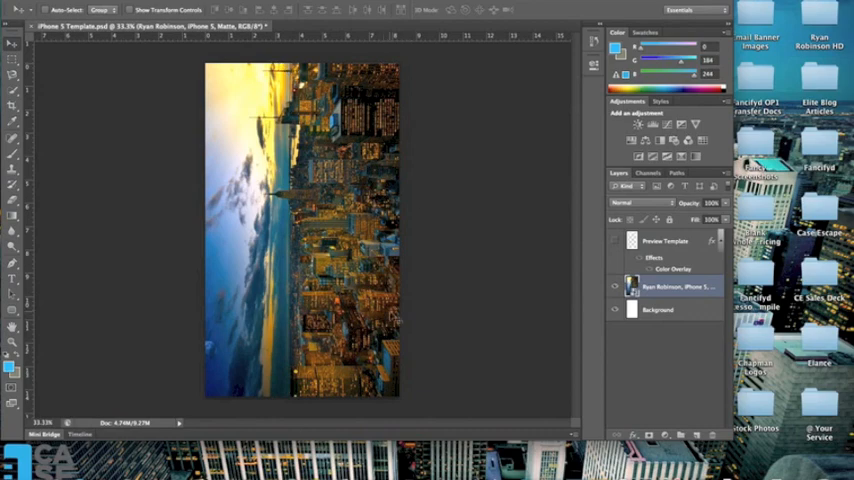
mouse_move(524, 244)
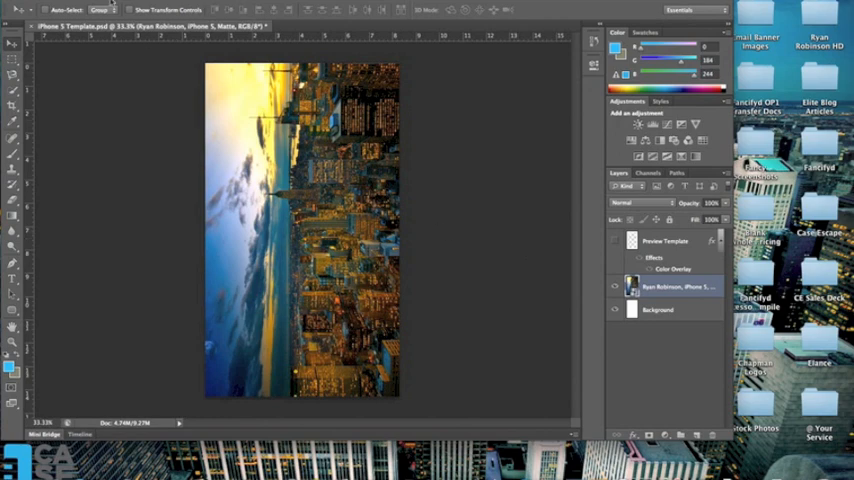
Save a copy named with 'iPhone 5, Matte, Print Ready' to the Desktop.
click(20, 10)
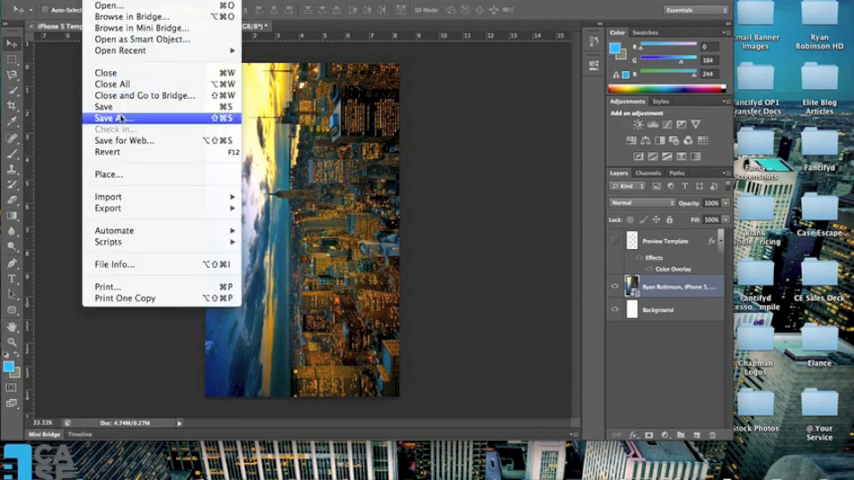
click(104, 118)
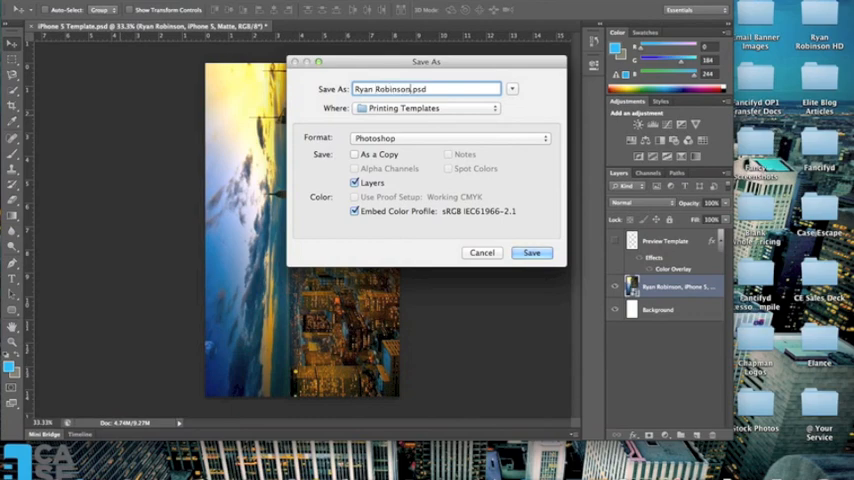
text(, iPhone 5, Matte, Print Ready.psd)
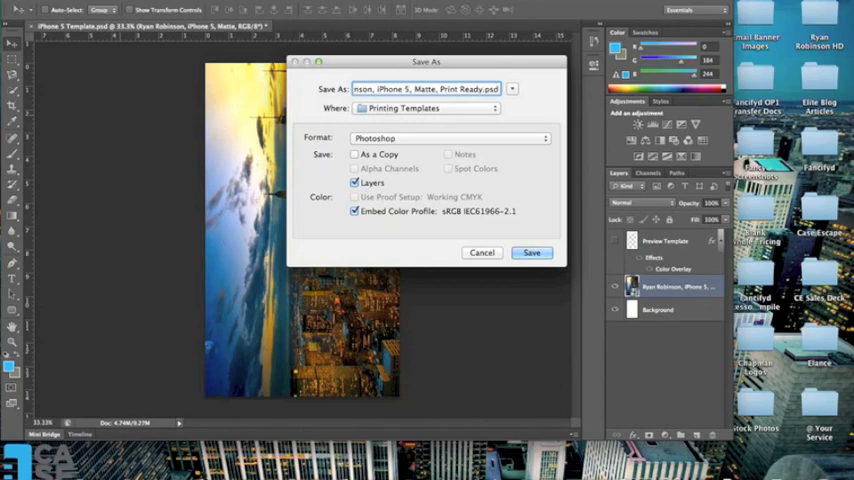
click(424, 108)
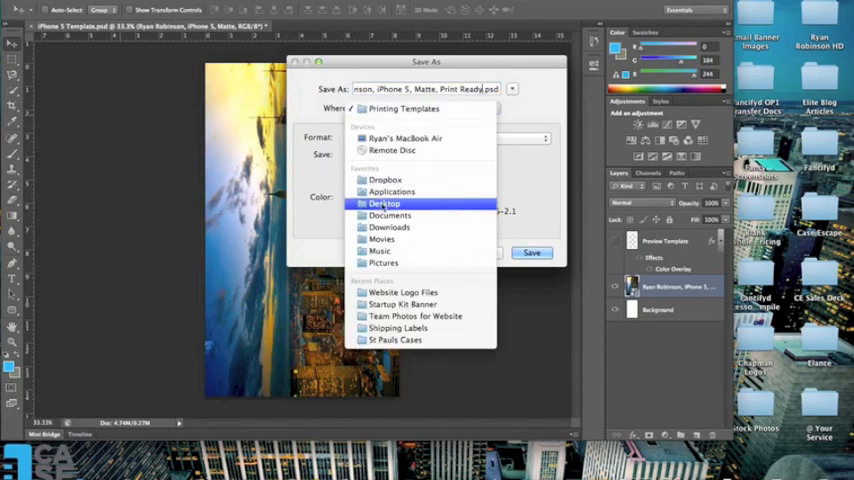
click(384, 204)
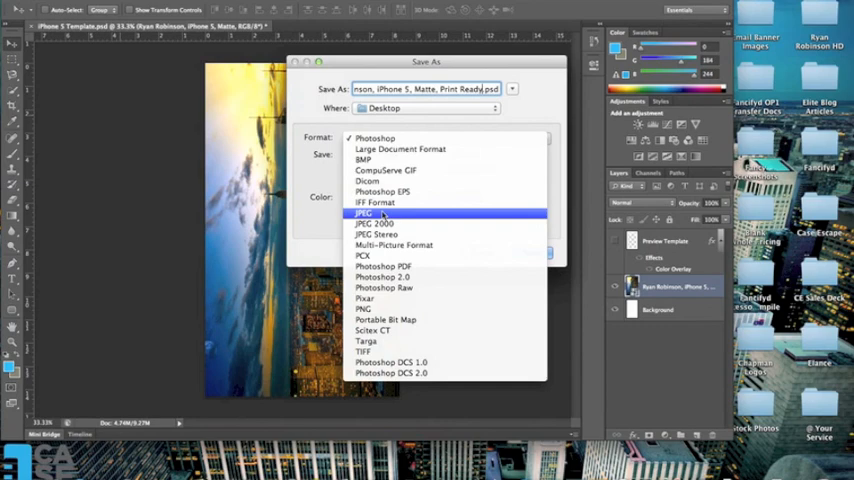
Set the format to JPEG and save at Maximum quality.
click(364, 212)
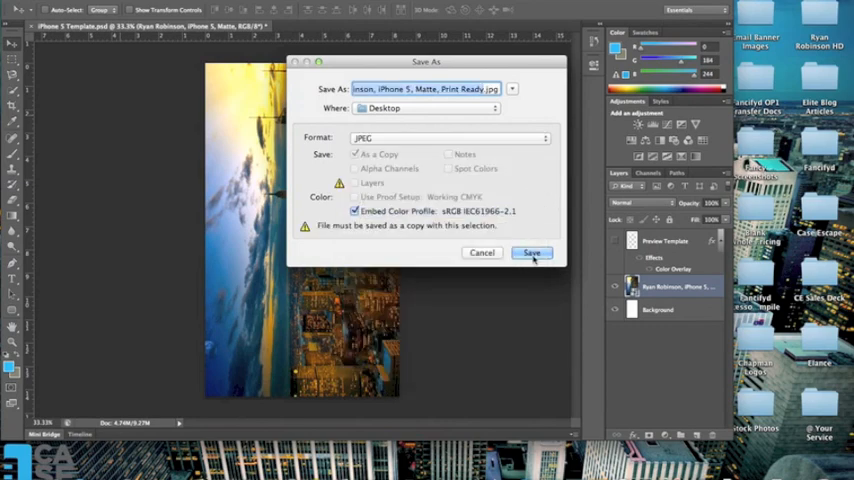
click(532, 252)
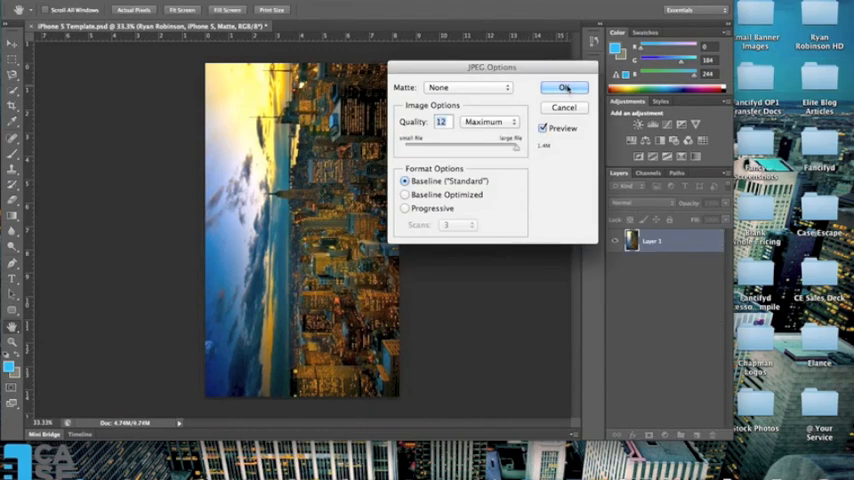
click(564, 88)
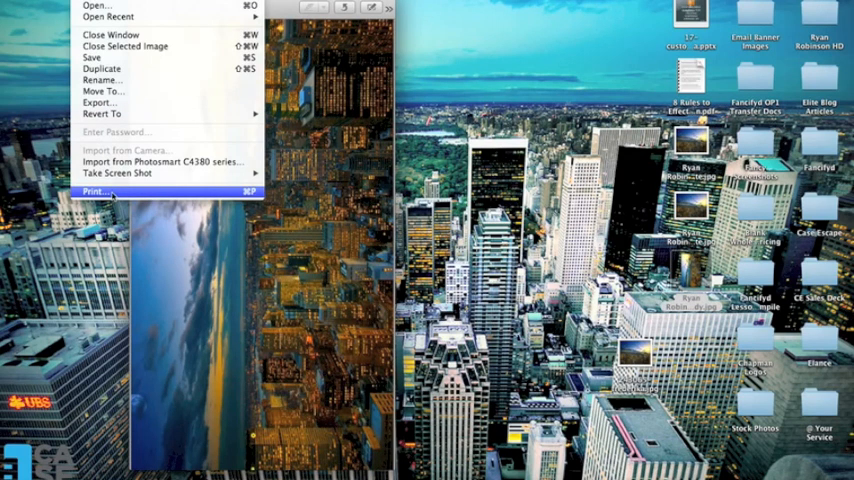
In Preview's print dialog, switch from fit-to-page to a custom scale of 100%.
click(92, 192)
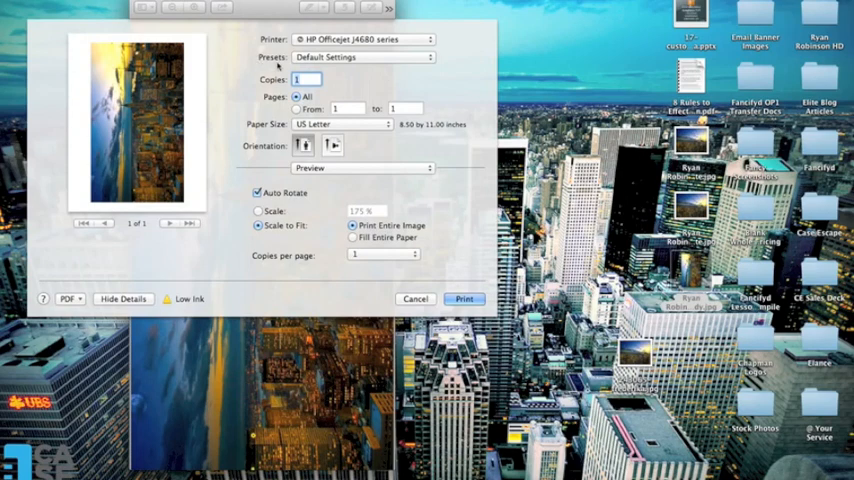
mouse_move(372, 62)
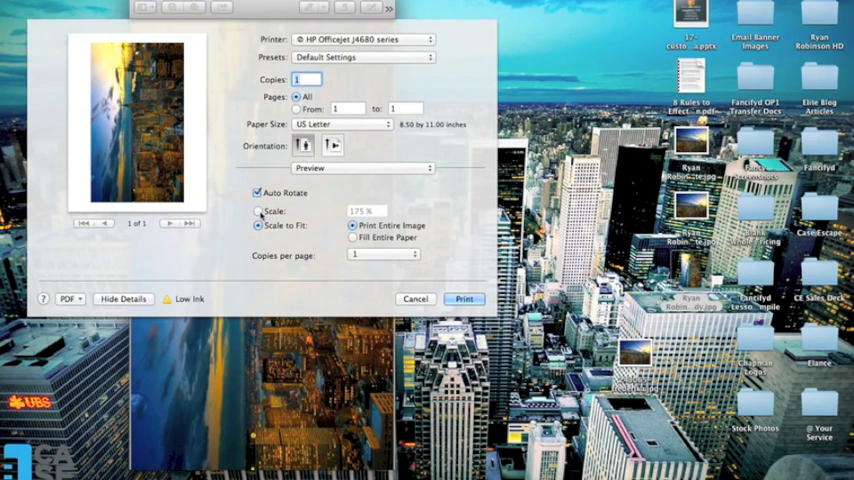
click(258, 212)
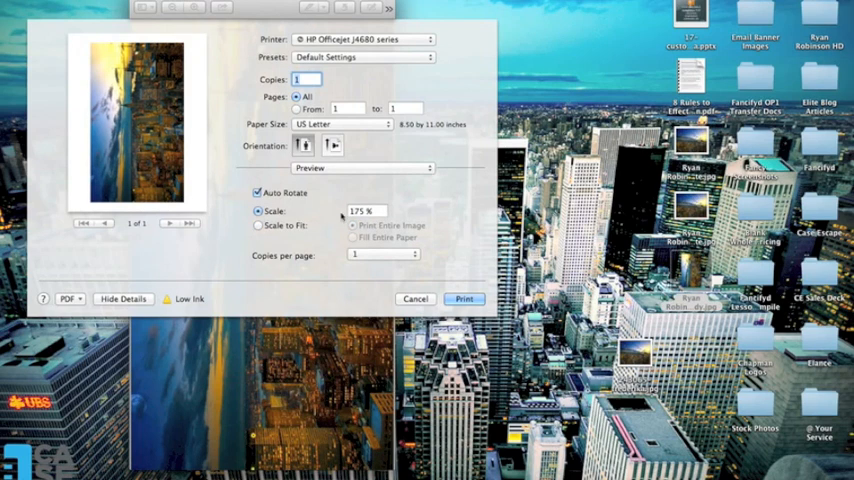
click(364, 212)
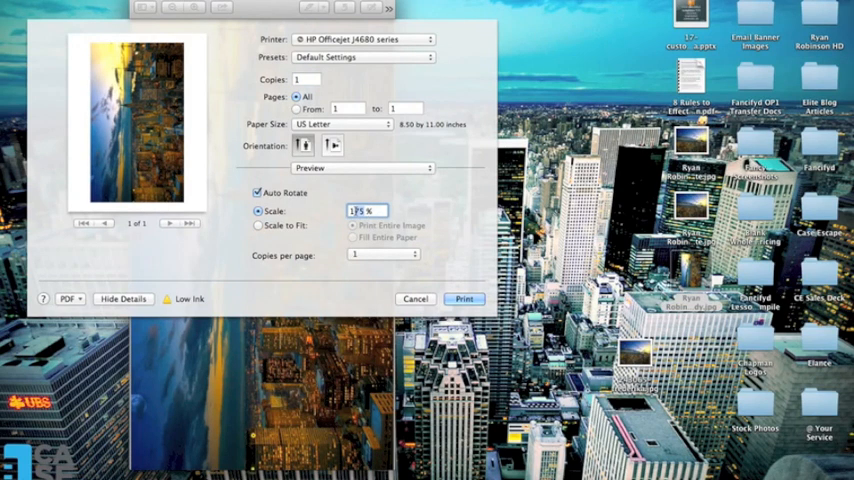
text(100)
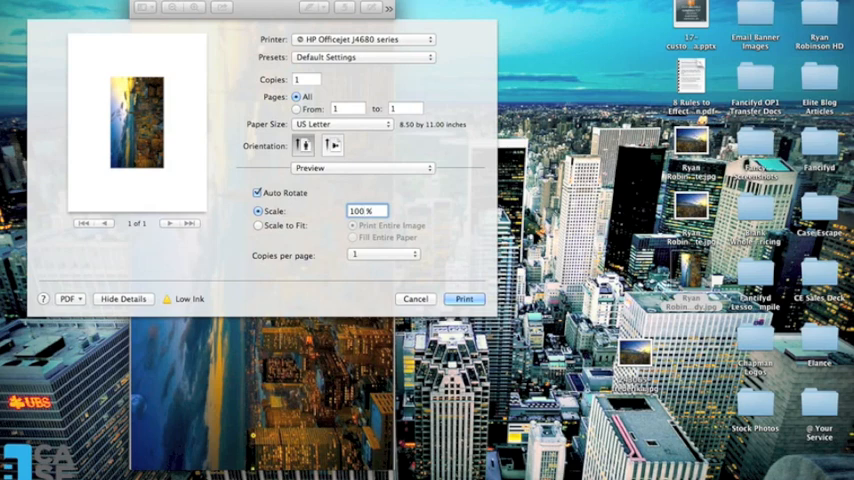
click(364, 210)
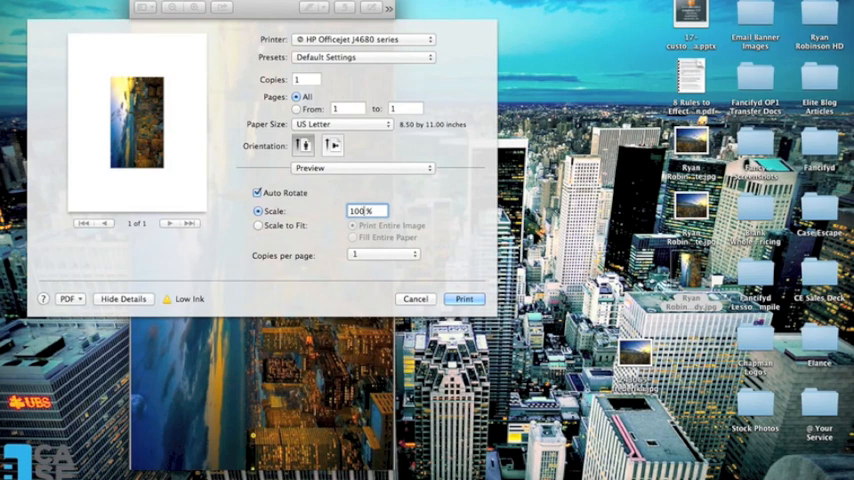